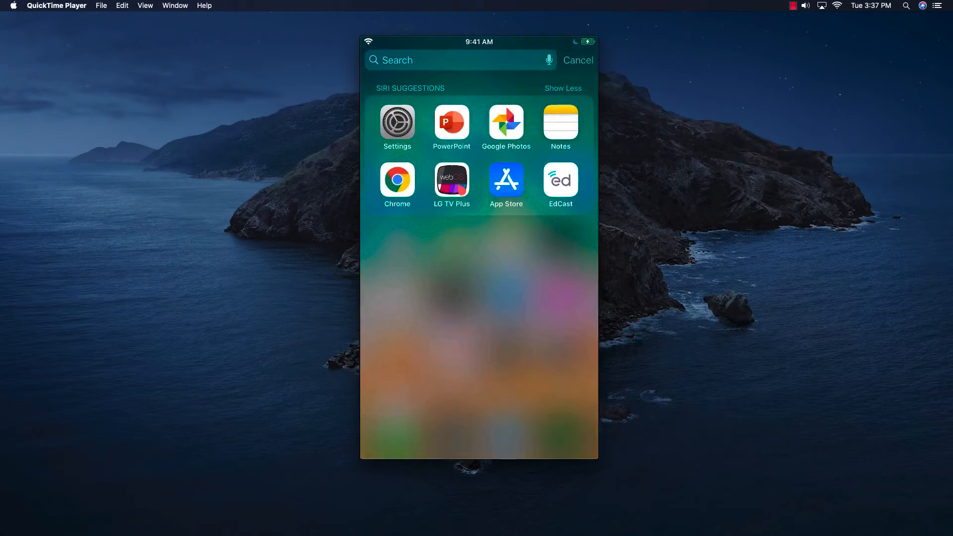
Launch PowerPoint and show the new-presentation template gallery
left_click(452, 125)
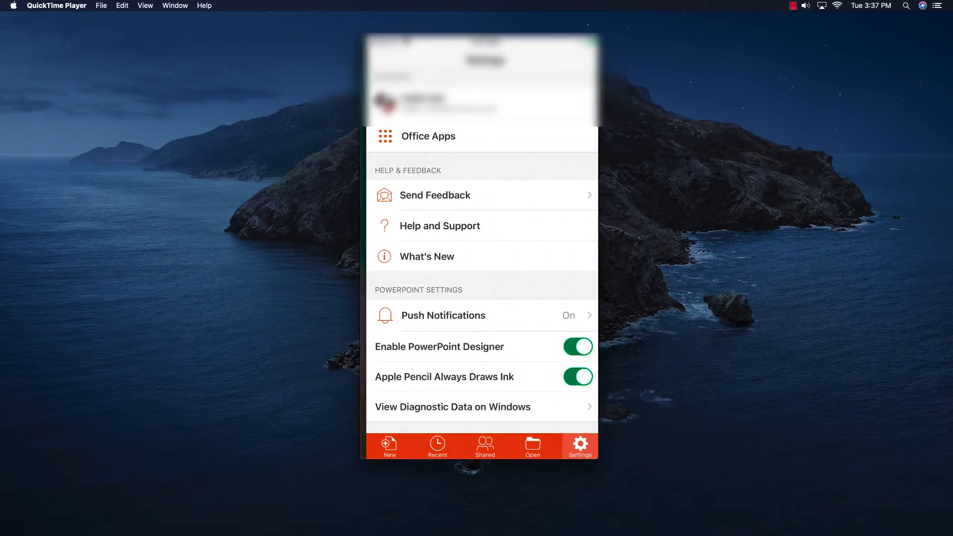
left_click(383, 447)
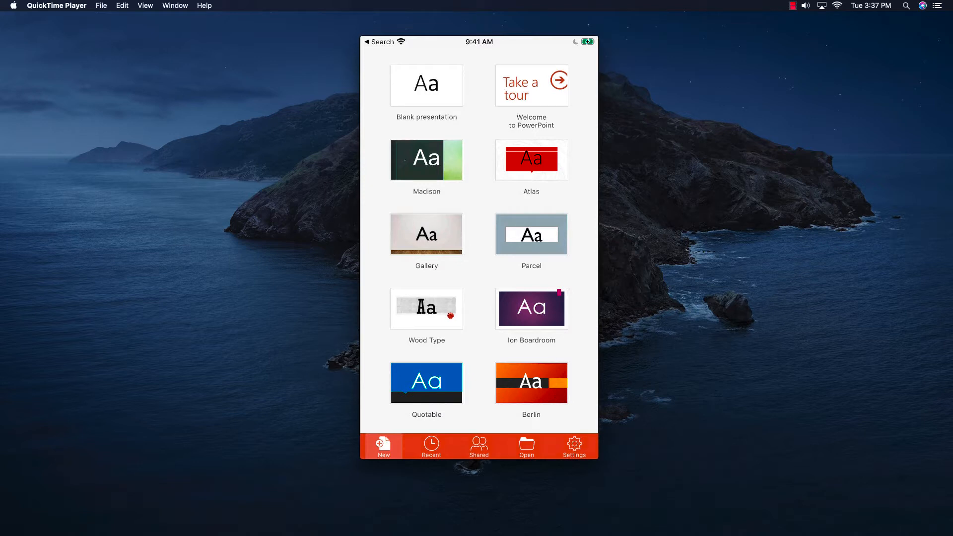
Create a Madison presentation and edit its title slide to read 'Picture and drawing' / 'How to add'
left_click(426, 159)
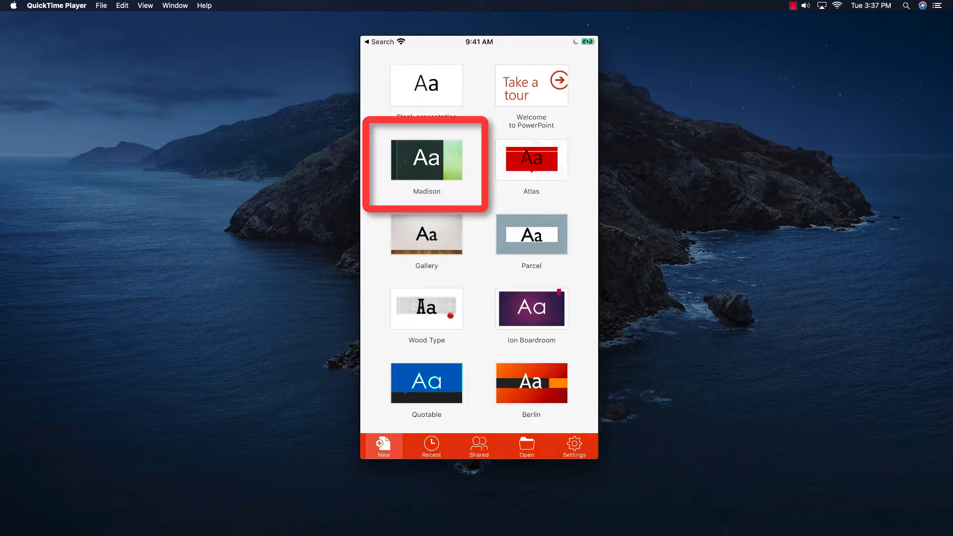
left_click(426, 158)
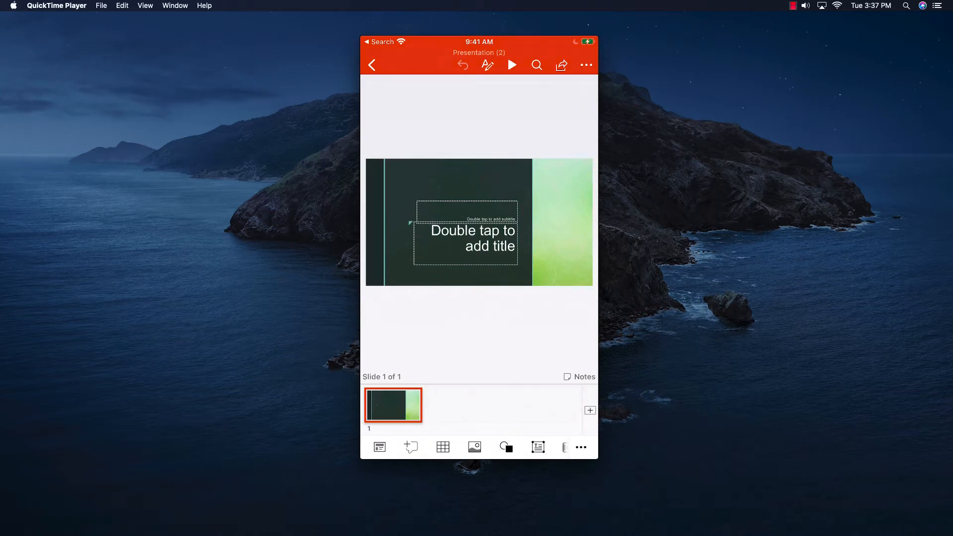
double_click(467, 237)
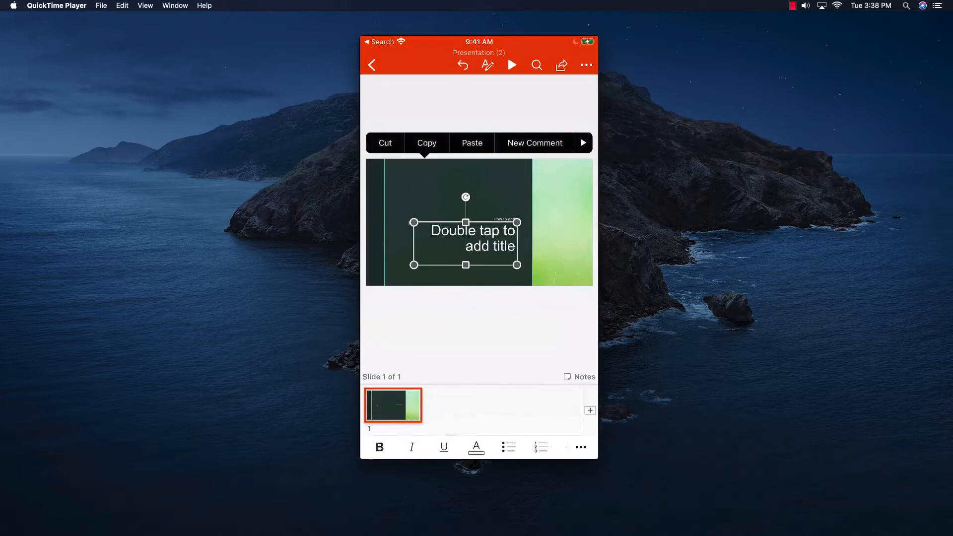
double_click(471, 238)
type("Picture and drawing")
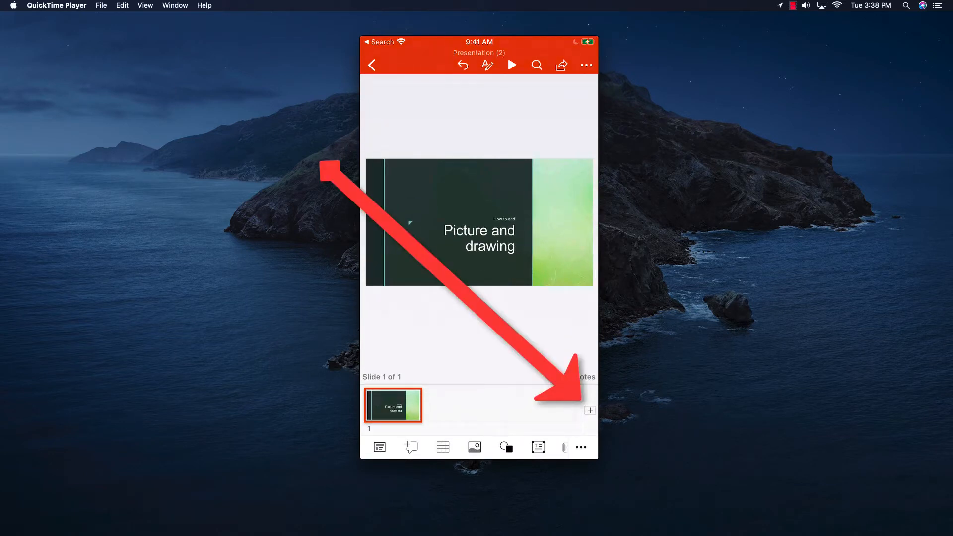
Add a second slide with the panoramic photo and title it 'Panorama'
left_click(589, 410)
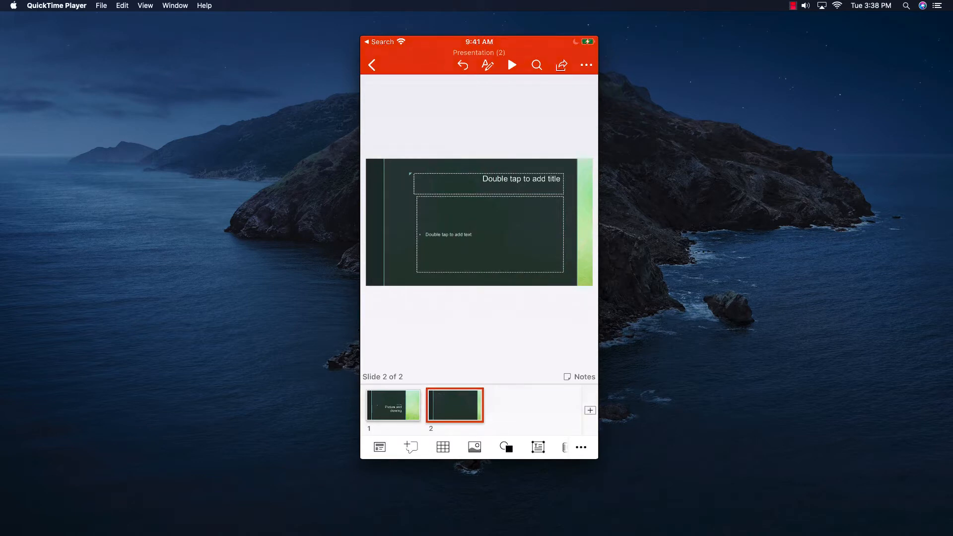
left_click(488, 234)
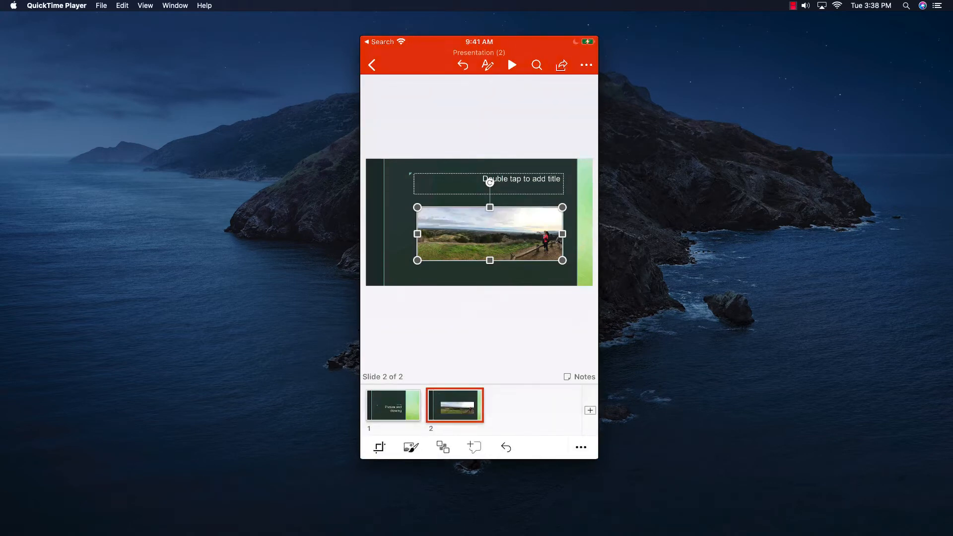
left_click(487, 180)
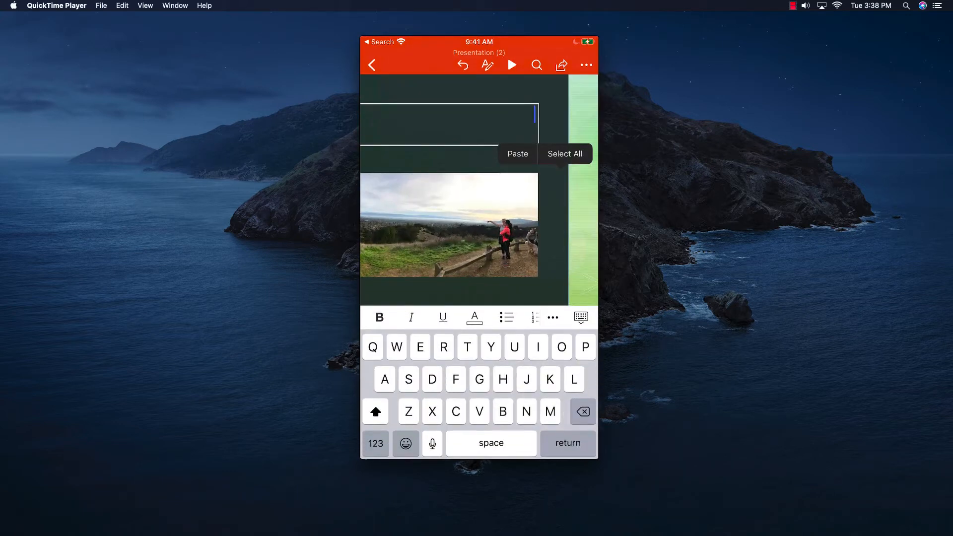
type("Pano")
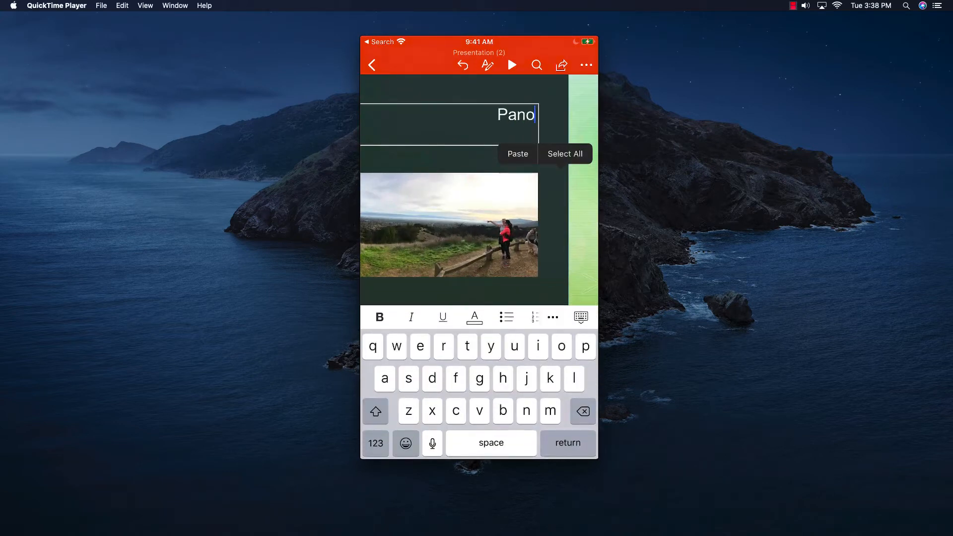
type("rama")
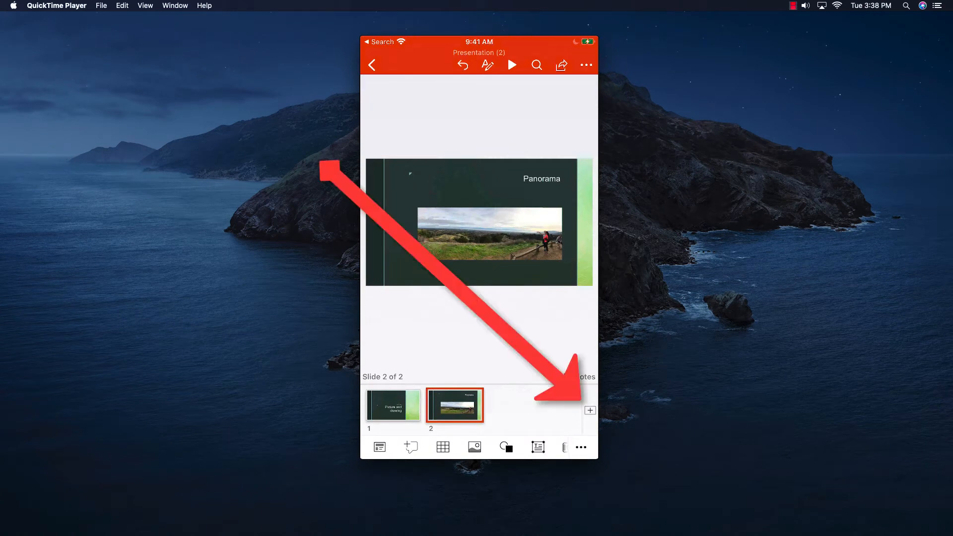
Add a third empty slide and browse the Shapes gallery
left_click(589, 410)
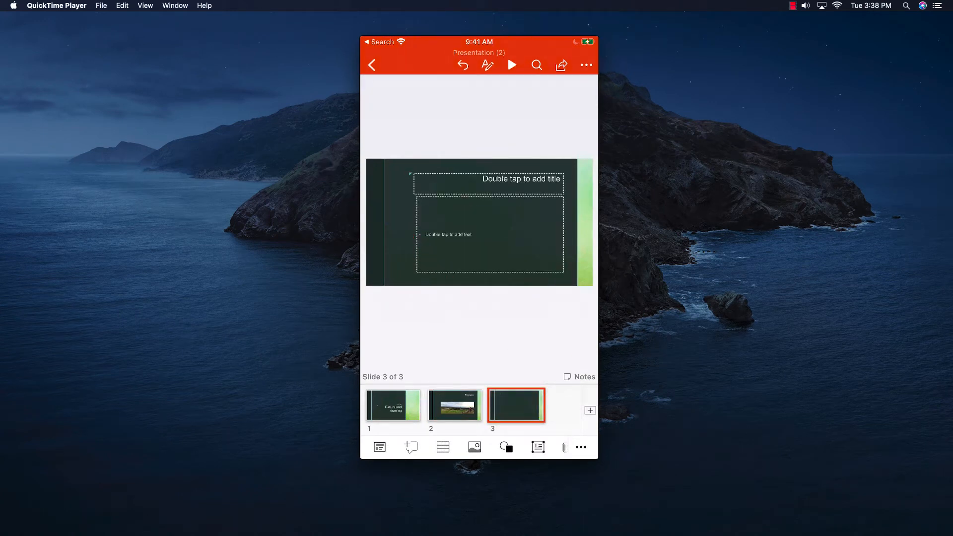
left_click(490, 234)
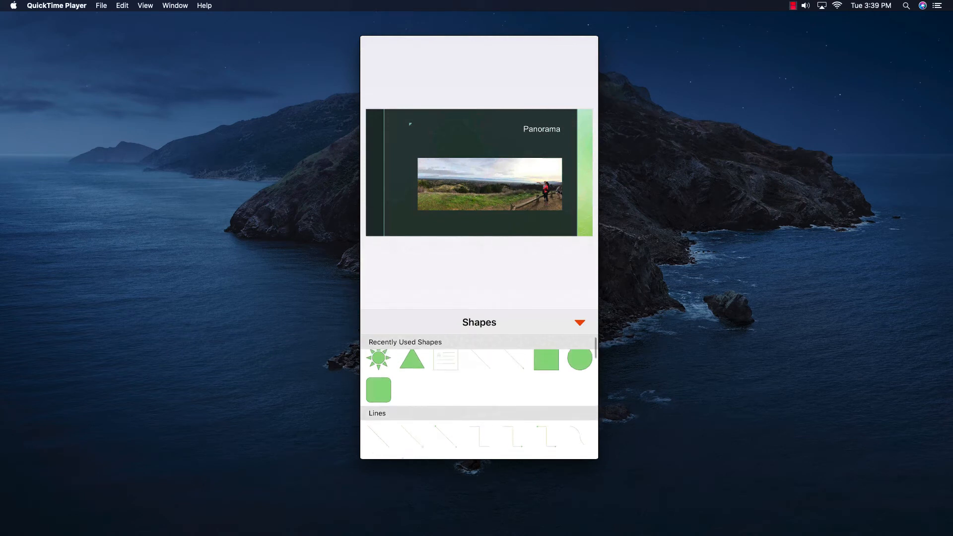
scroll("down", 3)
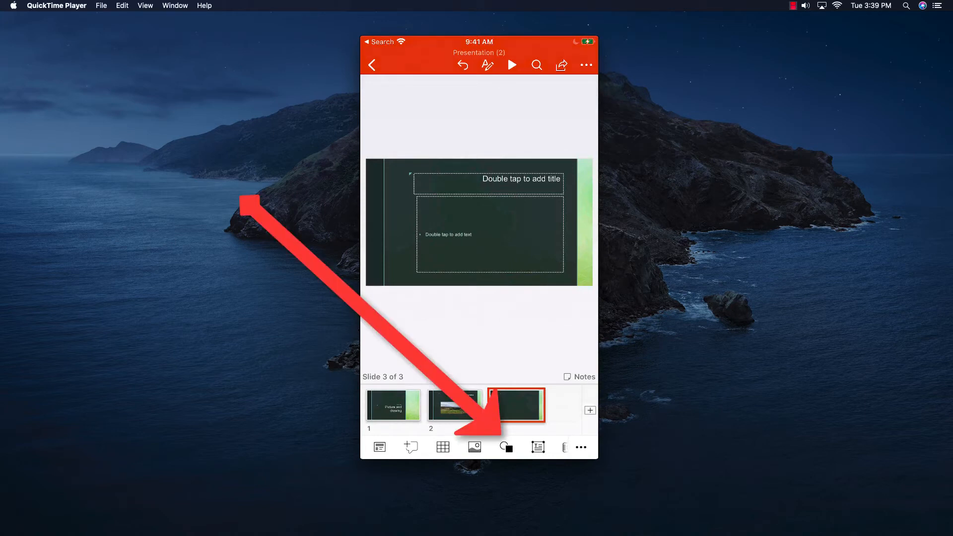
Insert the Sun shape from Basic Shapes onto the third slide
left_click(505, 448)
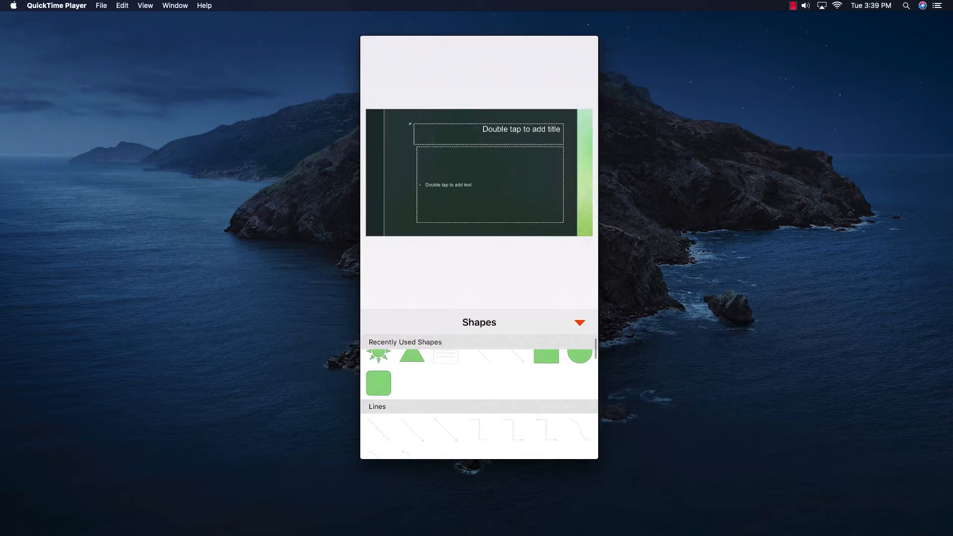
scroll("down", 3)
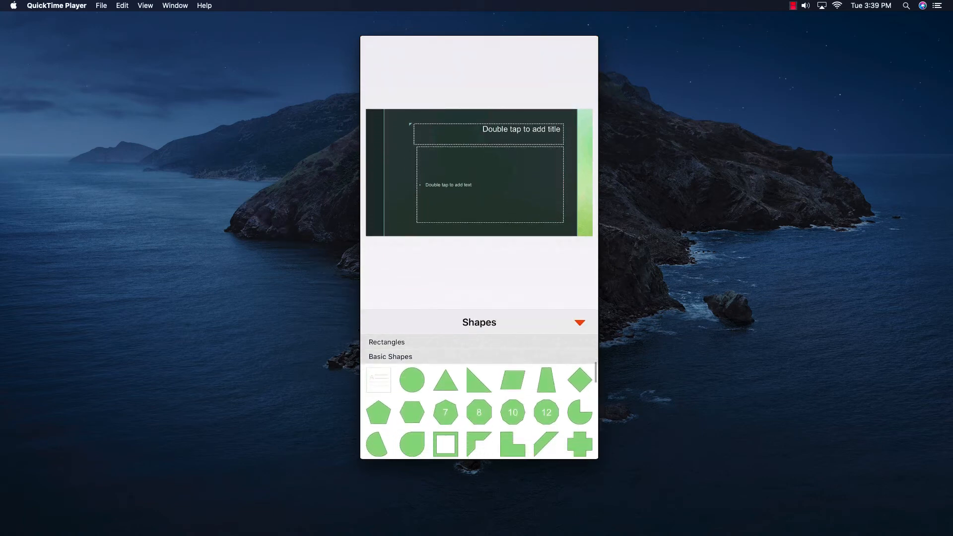
scroll("down", 3)
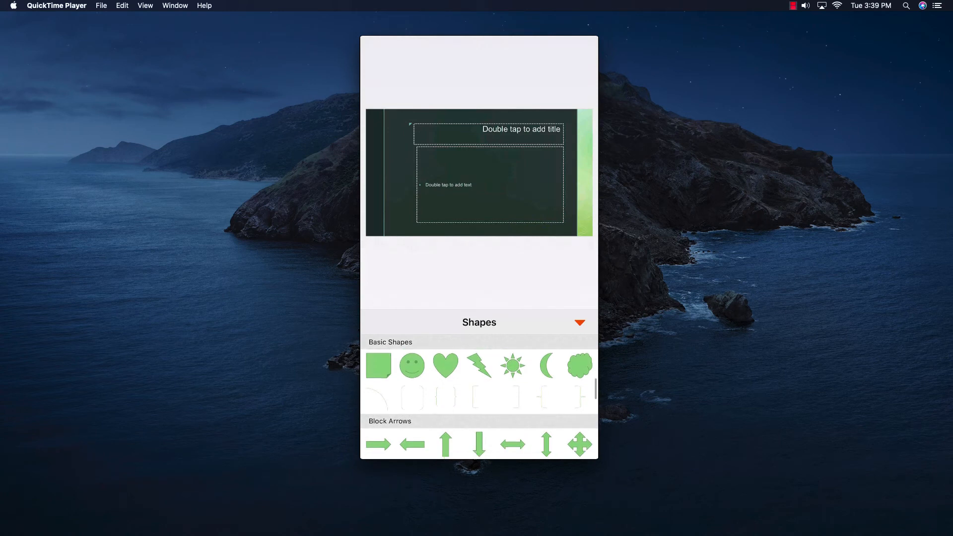
left_click(512, 364)
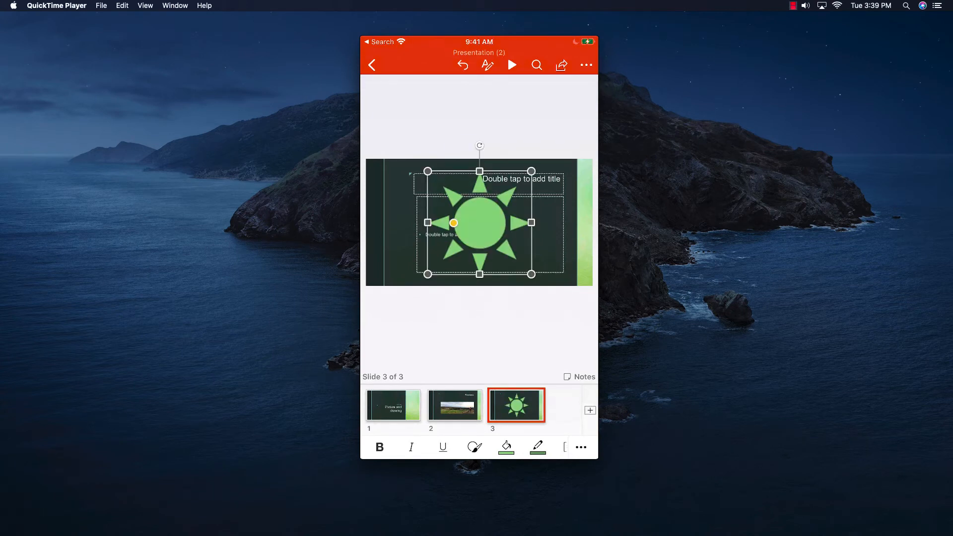
left_click(479, 224)
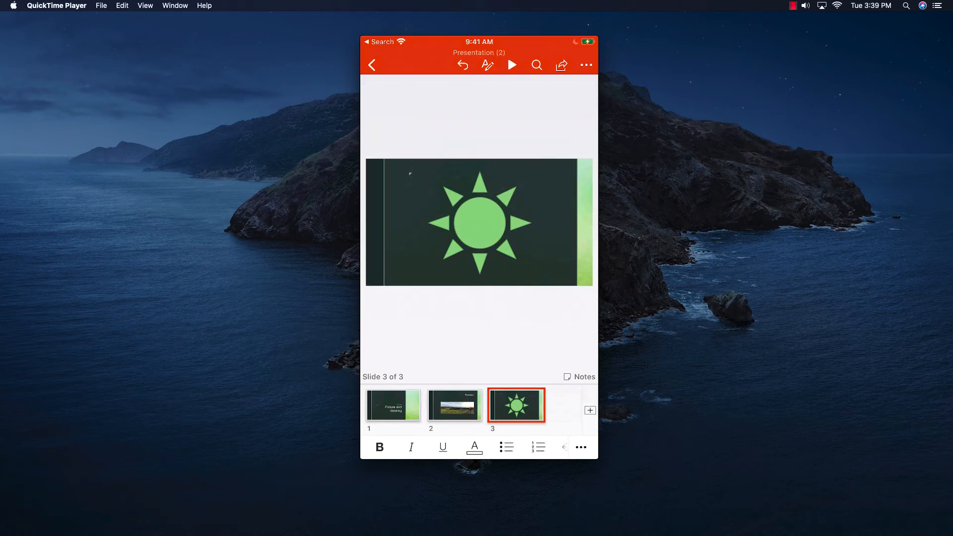
Give the selected sun shape a yellow fill
left_click(478, 222)
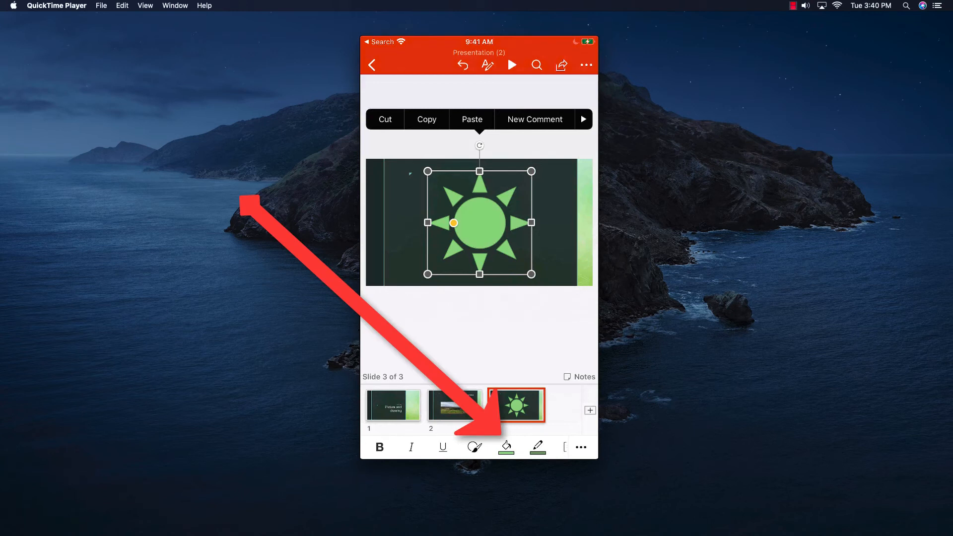
left_click(505, 447)
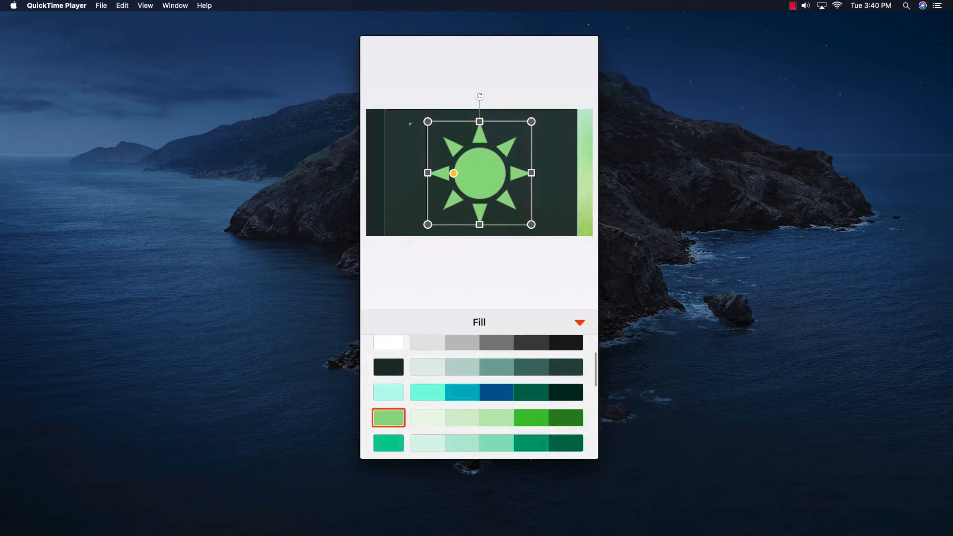
left_click(521, 404)
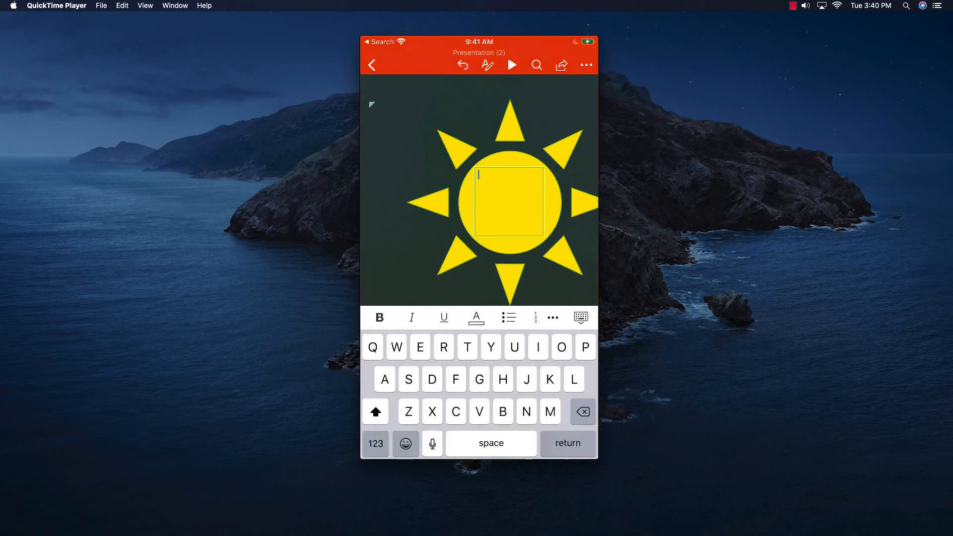
Type 'Sunshine' inside the sun and make the label text dark
type("Su")
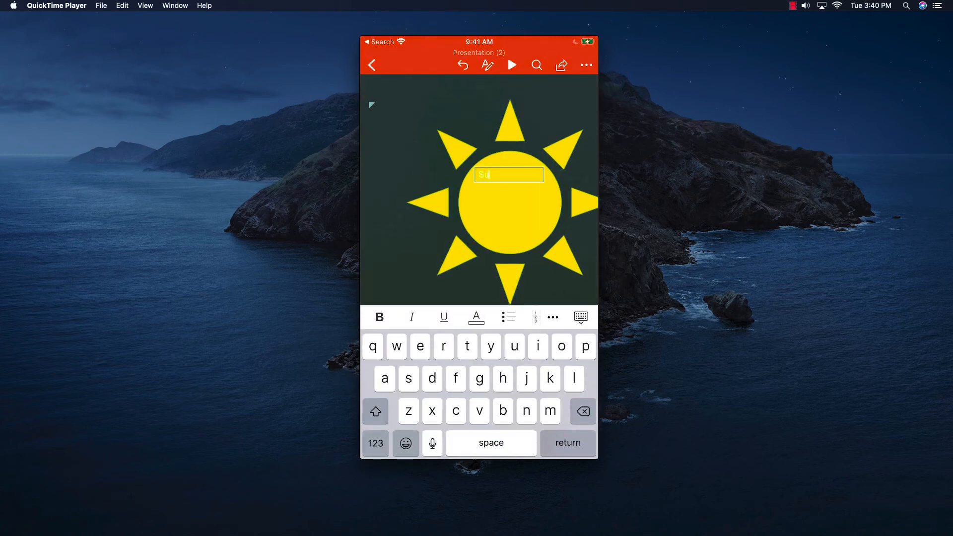
type("nshine")
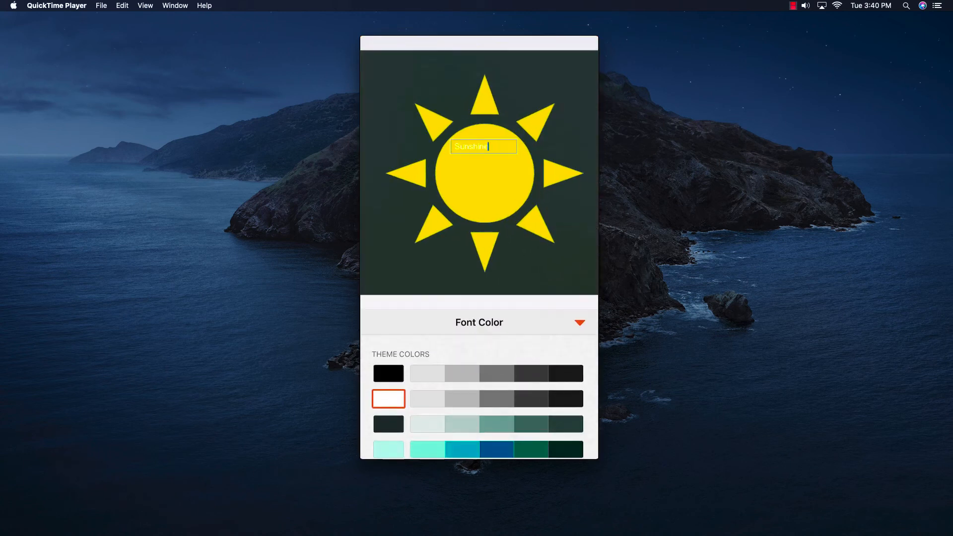
left_click(565, 374)
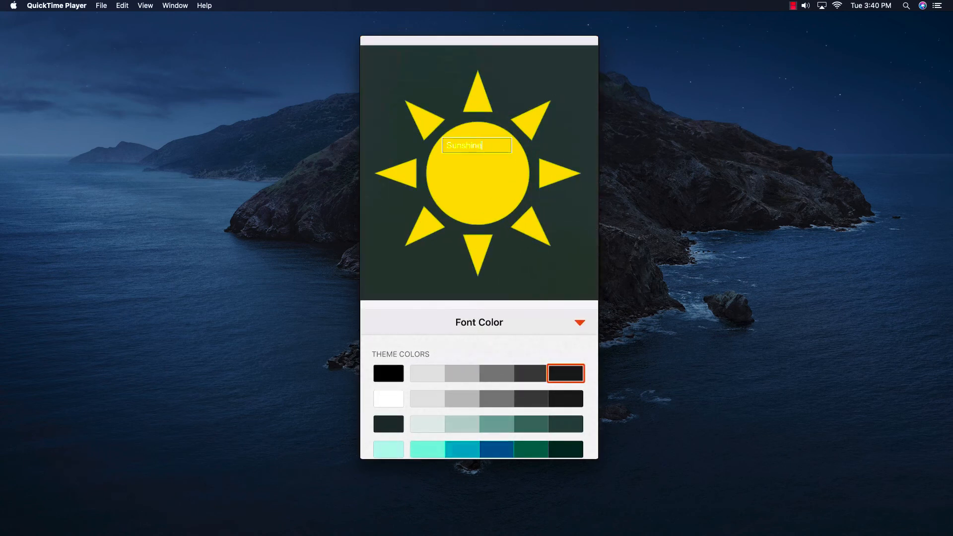
type("ghhhh")
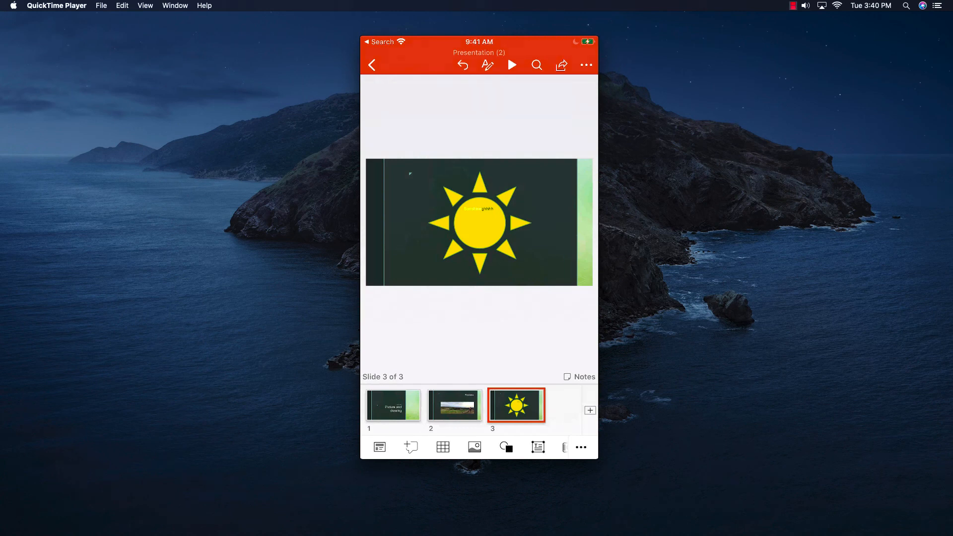
Review the three slides, then leave and delete the draft without saving
left_click(393, 405)
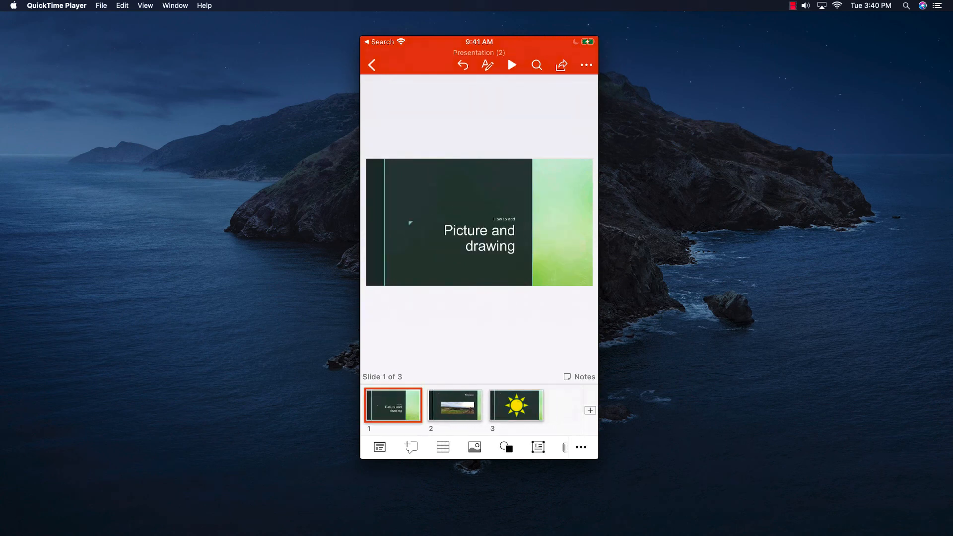
left_click(453, 405)
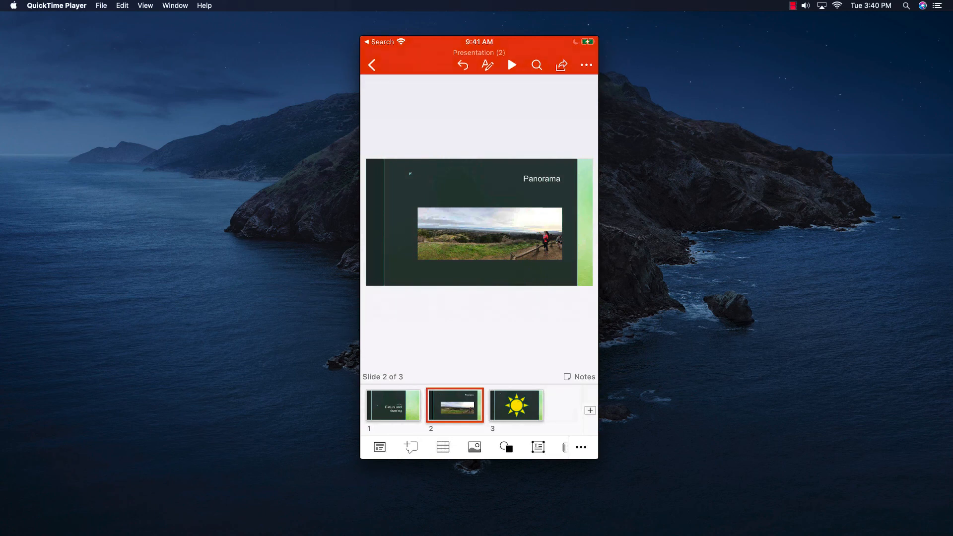
left_click(516, 405)
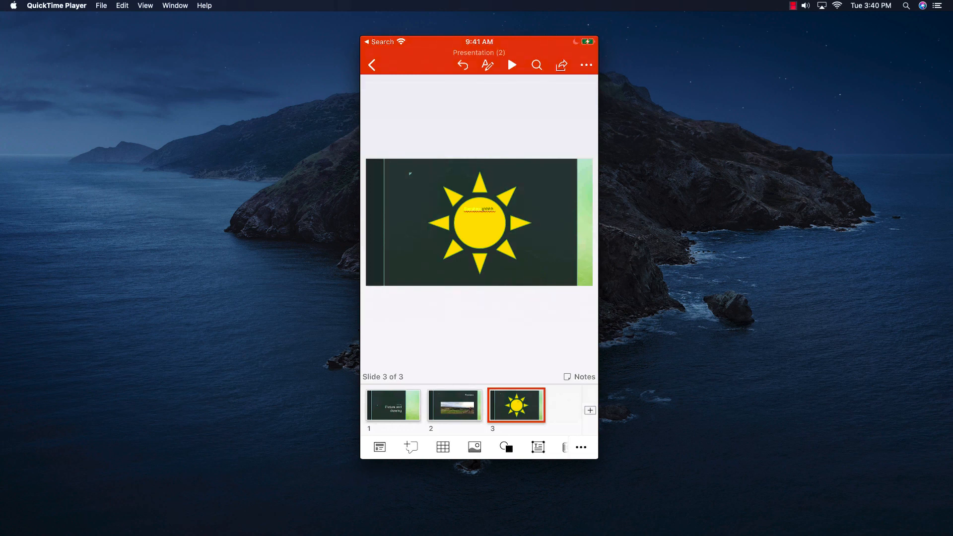
left_click(372, 66)
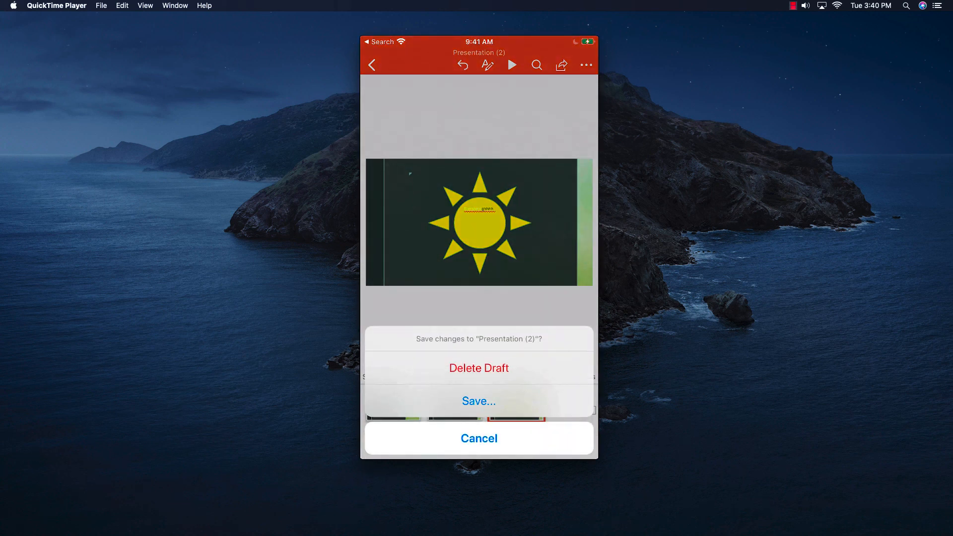
left_click(478, 368)
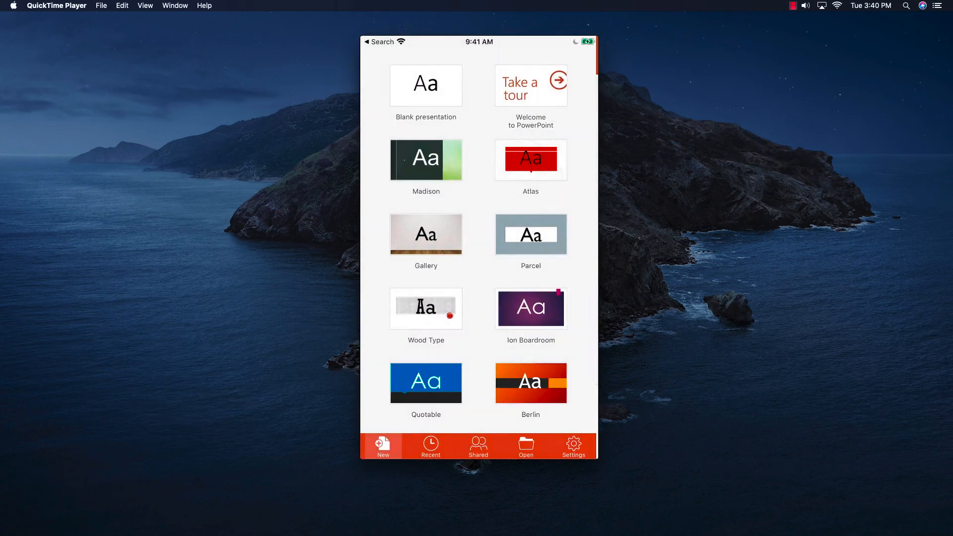